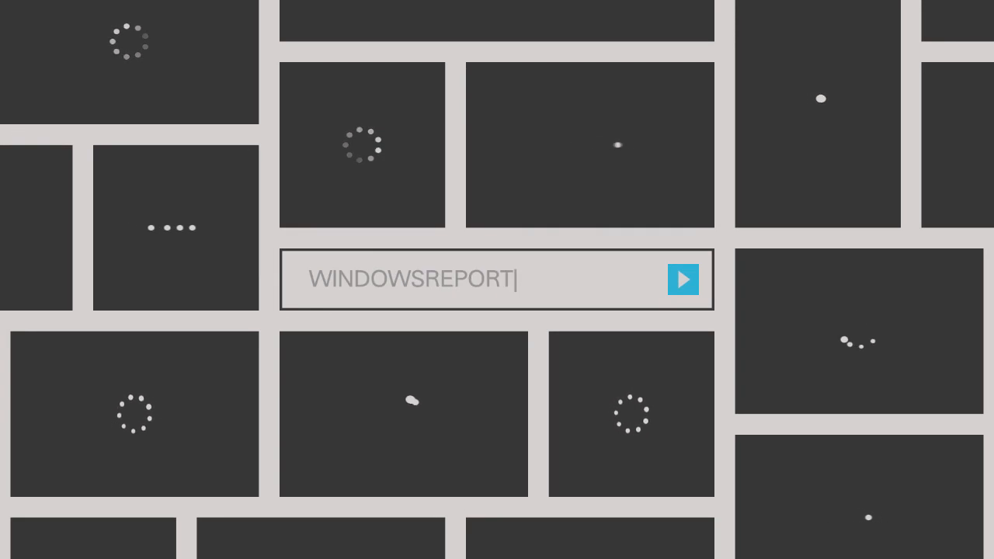
Load the Windows Report YouTube channel page at youtube.com/windowsreport
{"action": "left_click", "coordinate": [683, 279]}
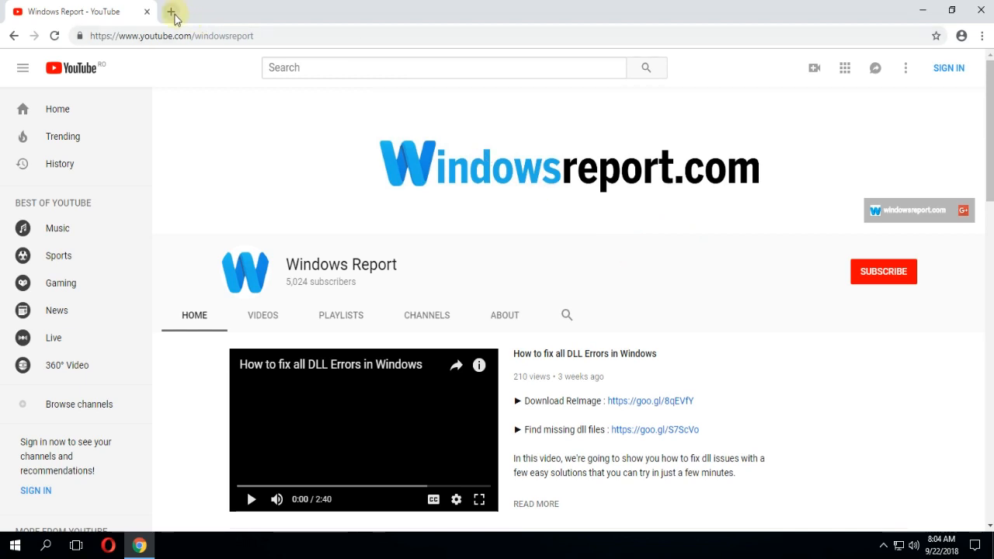
In a new tab, go to chrome://flags to reach the Experiments page
{"action": "type", "text": "chrome://f"}
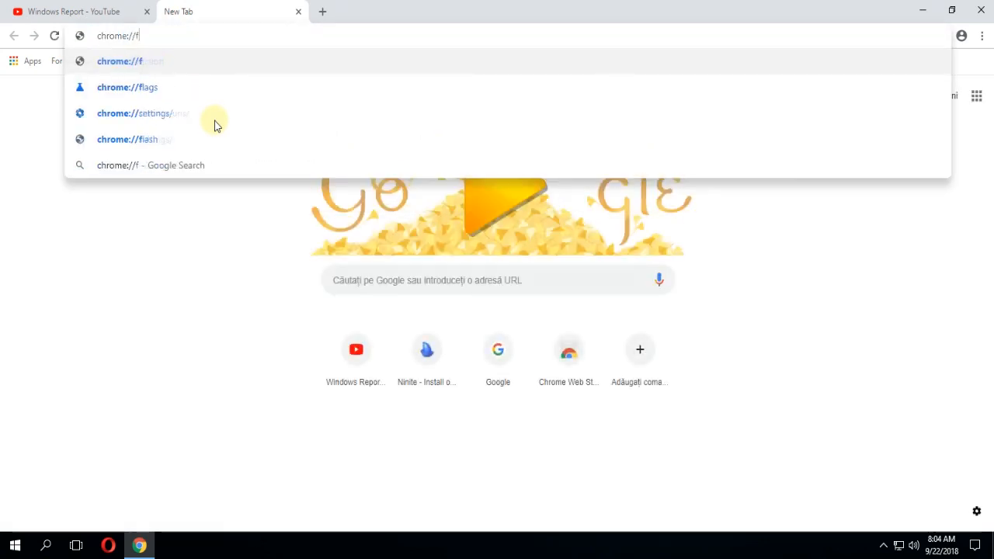
{"action": "left_click", "coordinate": [127, 87]}
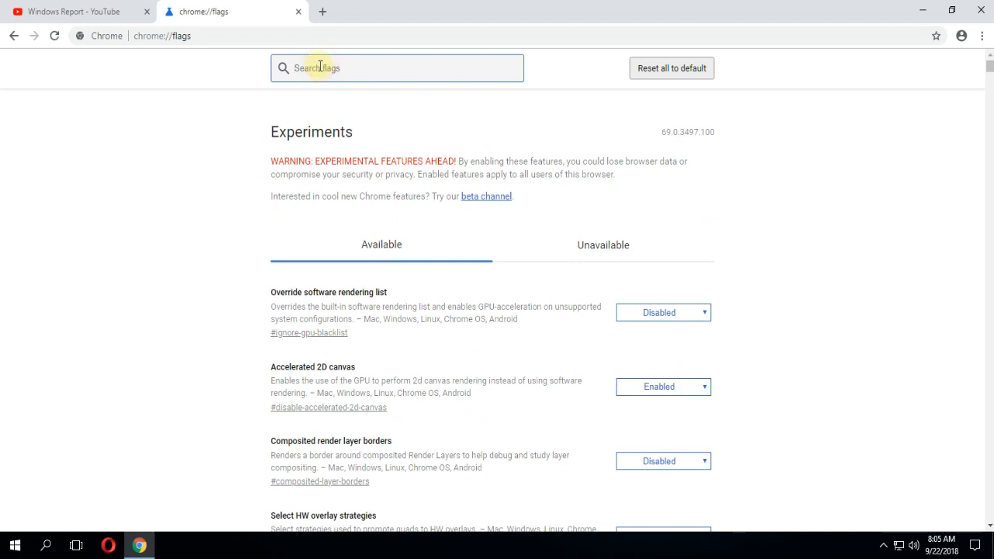
Filter the flags list to "ui layout" so only the UI Layout flag shows
{"action": "type", "text": "ui layout"}
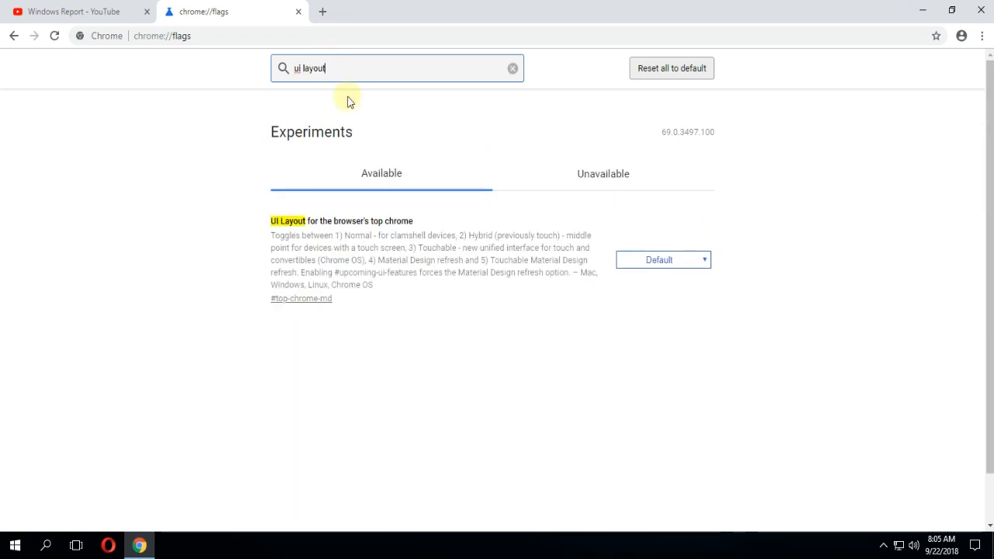
{"action": "mouse_move", "coordinate": [298, 92]}
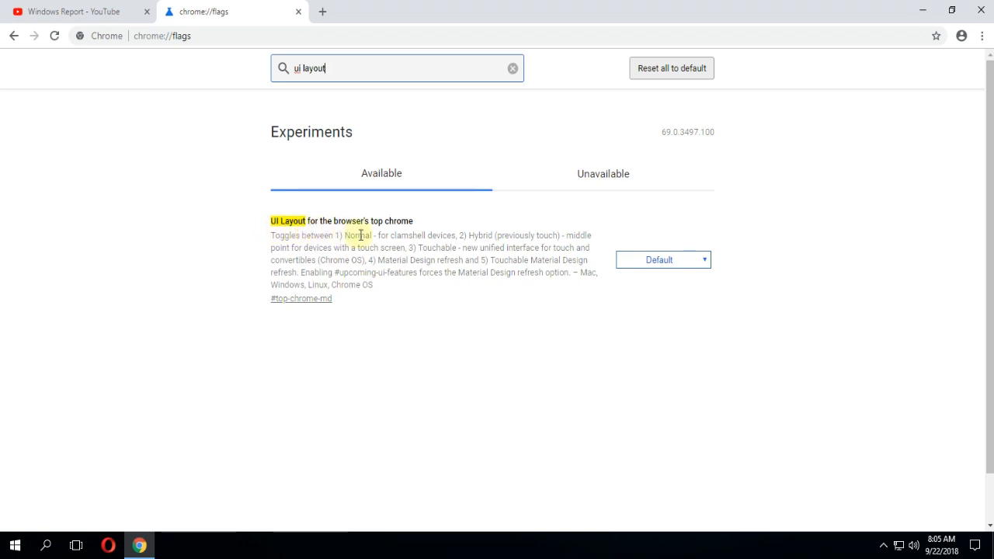
{"action": "mouse_move", "coordinate": [686, 294]}
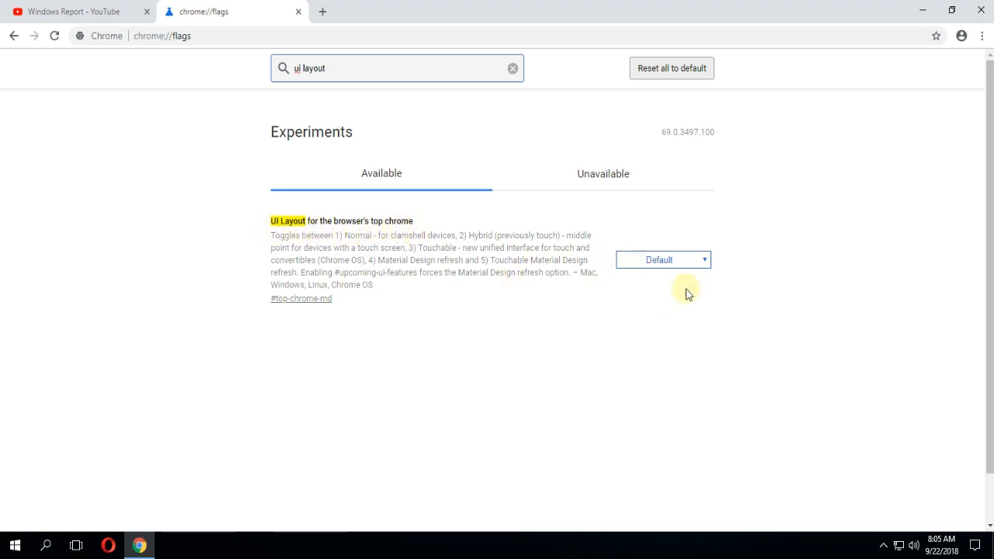
Set the UI Layout for the browser's top chrome flag from Default to Normal
{"action": "left_click", "coordinate": [661, 259]}
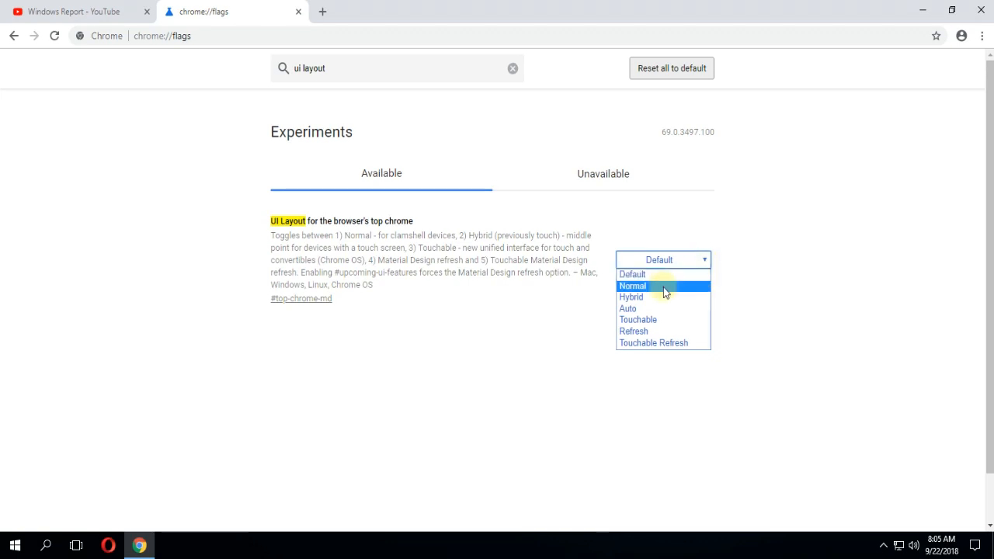
{"action": "left_click", "coordinate": [632, 286]}
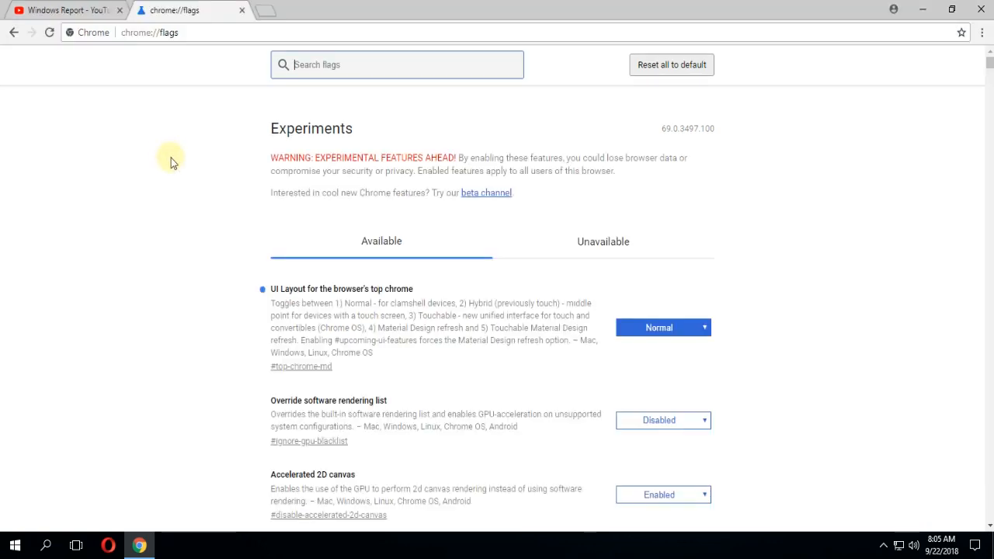
{"action": "mouse_move", "coordinate": [187, 163]}
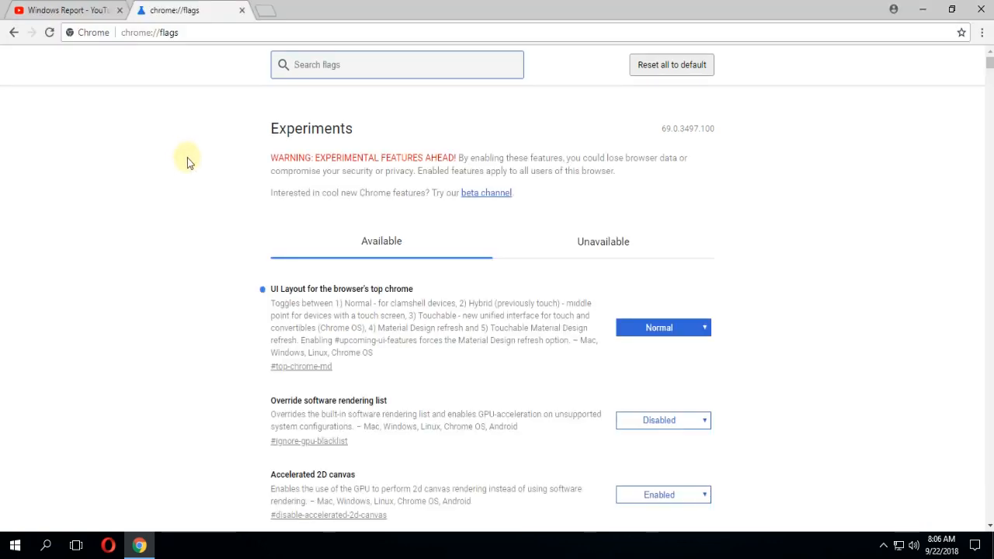
{"action": "mouse_move", "coordinate": [228, 80]}
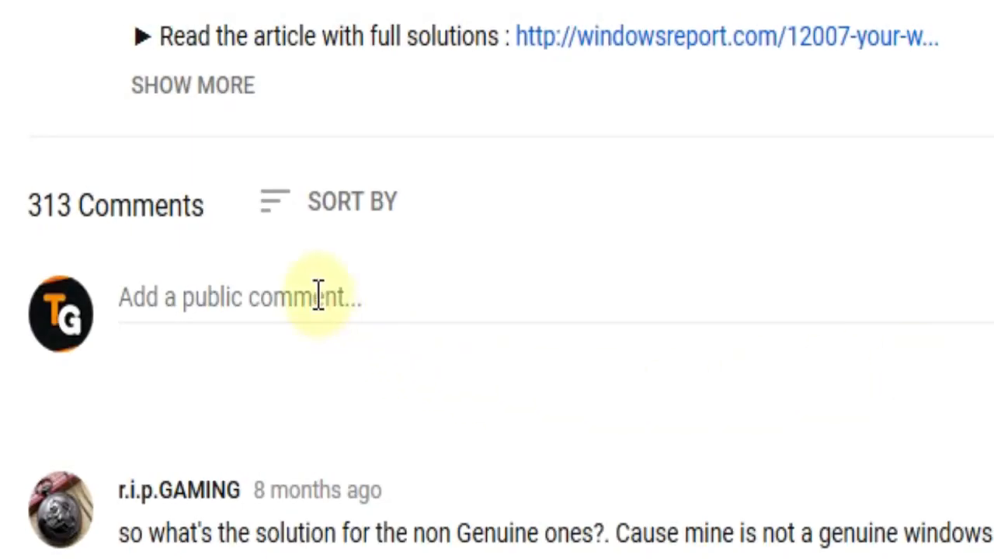
Draft the public comment "I have this problem" under the video without posting it
{"action": "type", "text": "I have"}
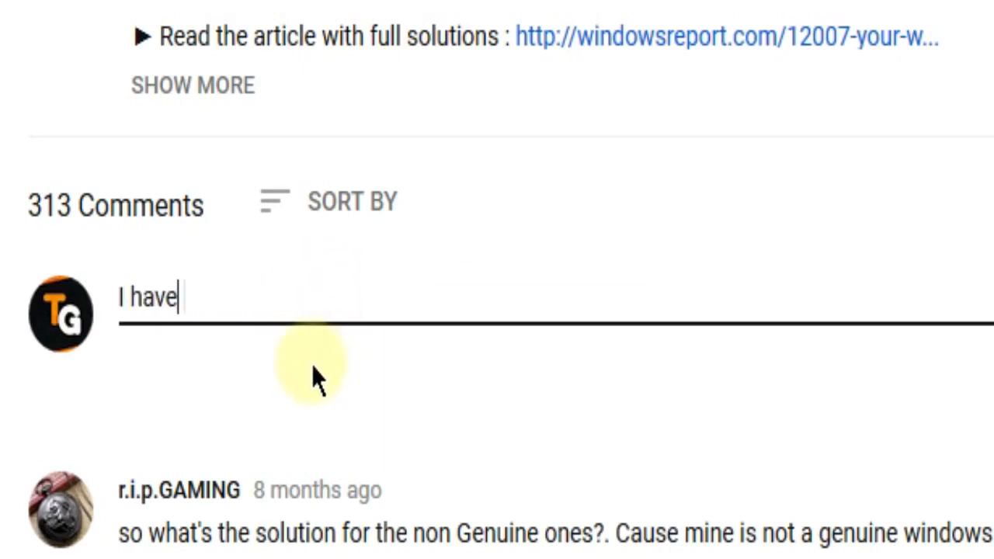
{"action": "type", "text": "this problem"}
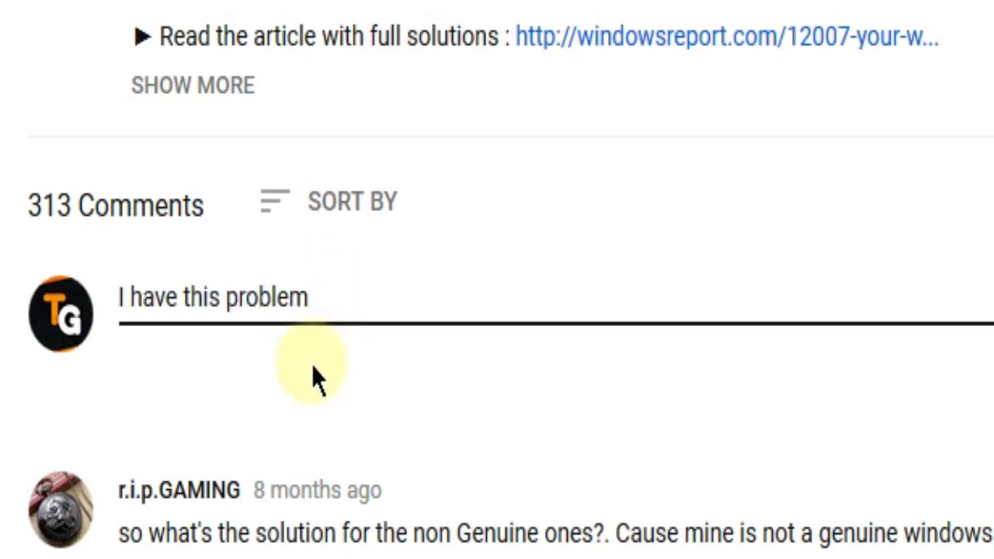